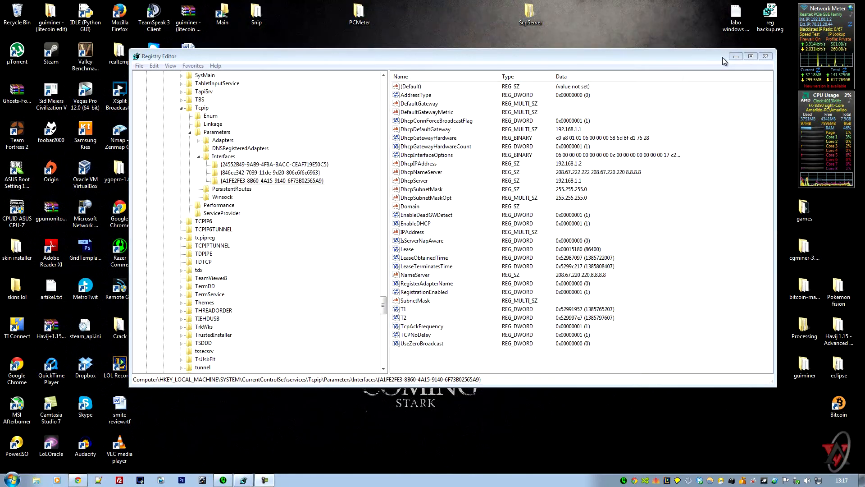
{"action": "mouse_move", "coordinate": [677, 80]}
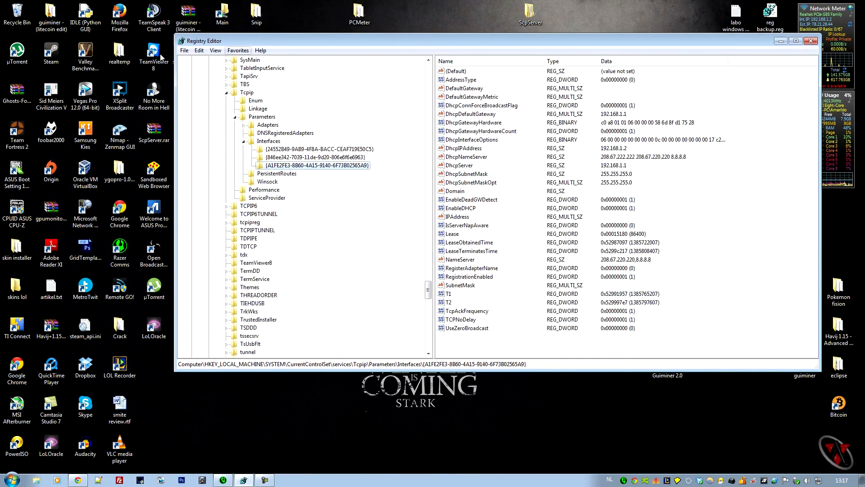
Search for Registry Editor by typing 're' into the Start search.
{"action": "left_click", "coordinate": [10, 478]}
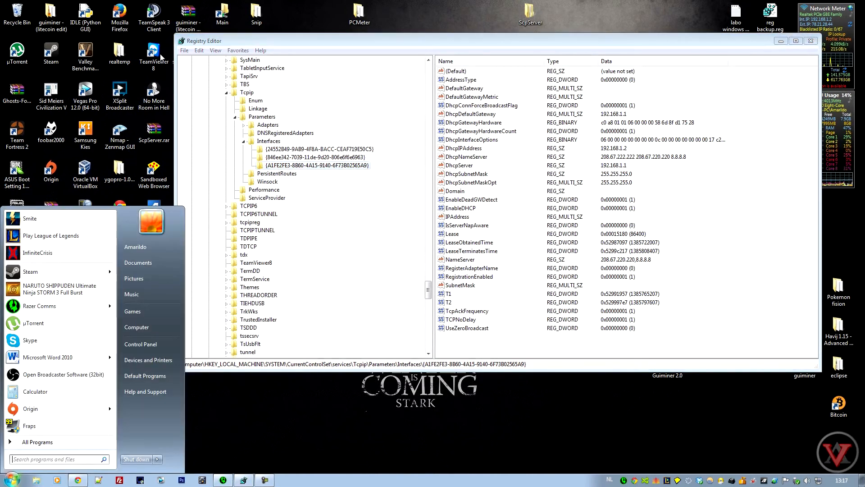
{"action": "type", "text": "r"}
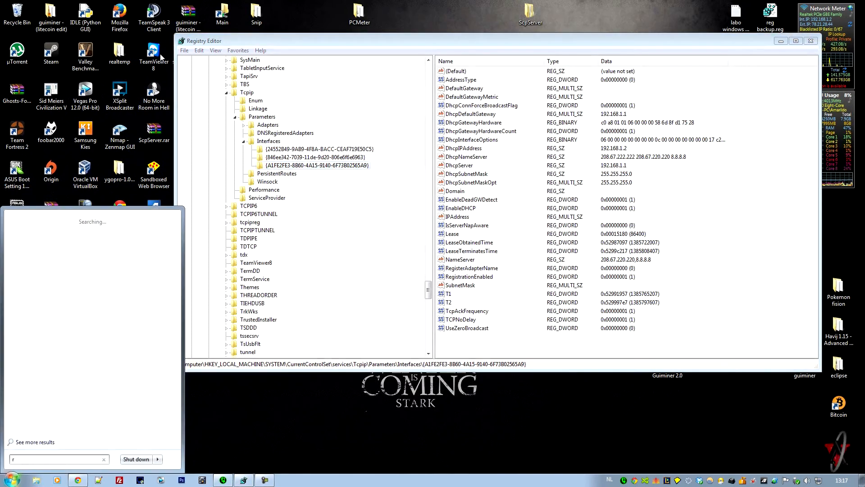
{"action": "type", "text": "egedit"}
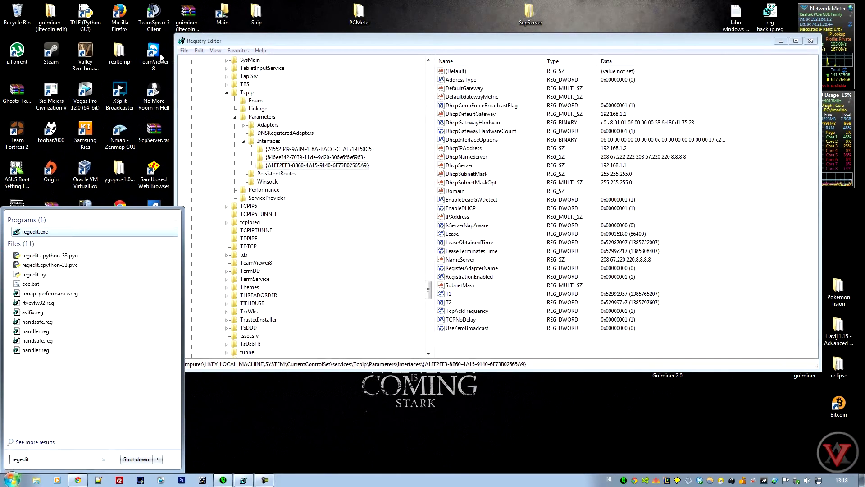
{"action": "mouse_move", "coordinate": [50, 241]}
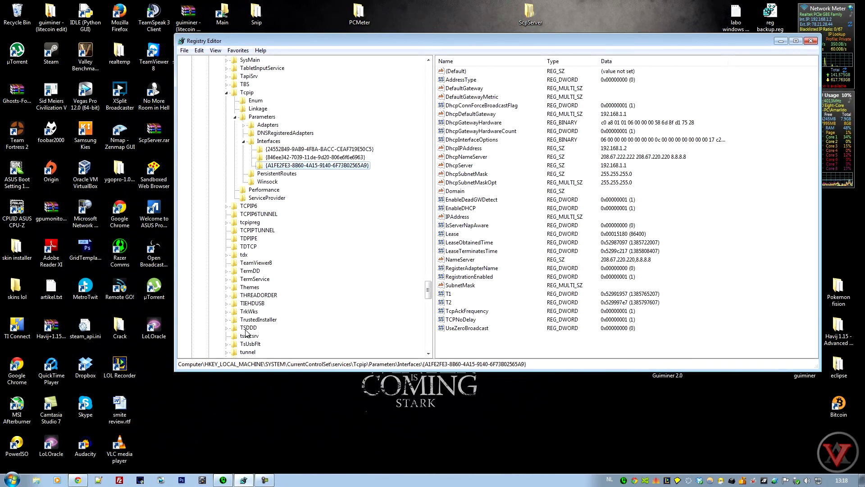
Navigate HKEY_LOCAL_MACHINE to CurrentControlSet\services and scroll down toward Tcpip.
{"action": "left_click", "coordinate": [286, 132]}
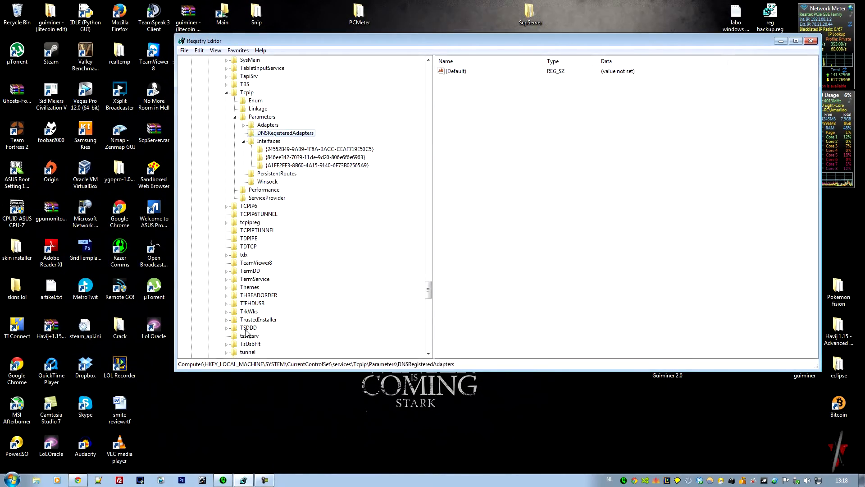
{"action": "scroll", "scroll_direction": "up", "scroll_amount": 3}
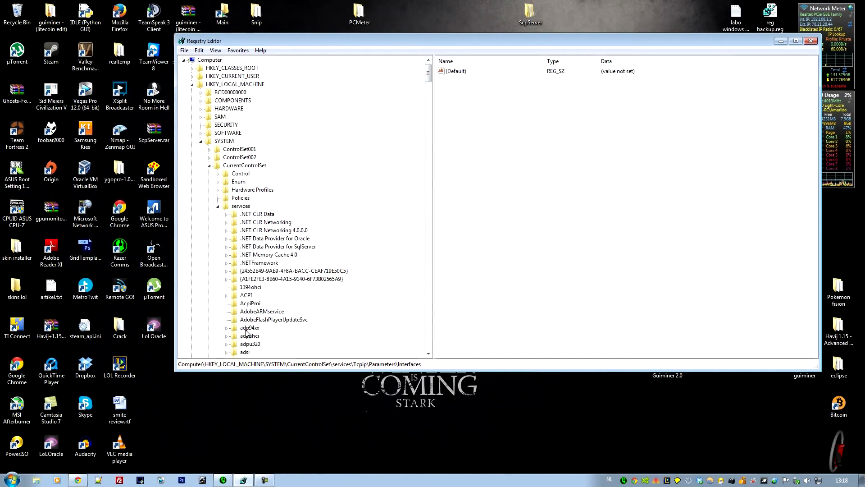
{"action": "left_click", "coordinate": [234, 83]}
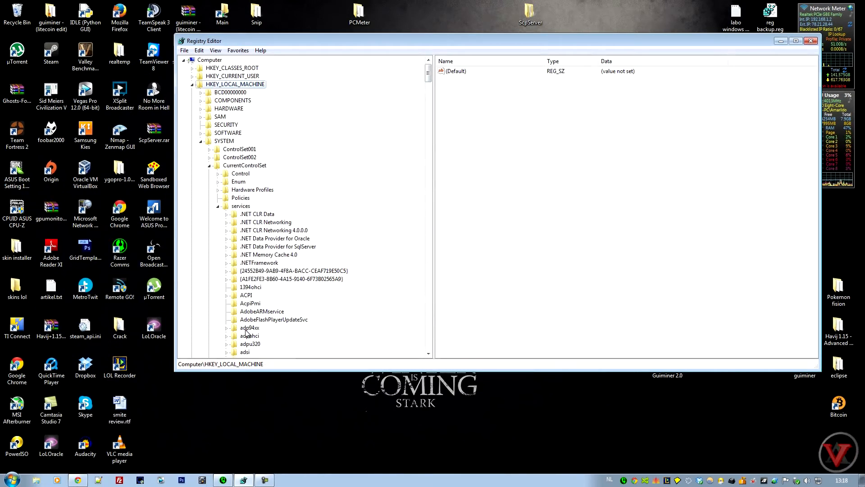
{"action": "left_click", "coordinate": [244, 165]}
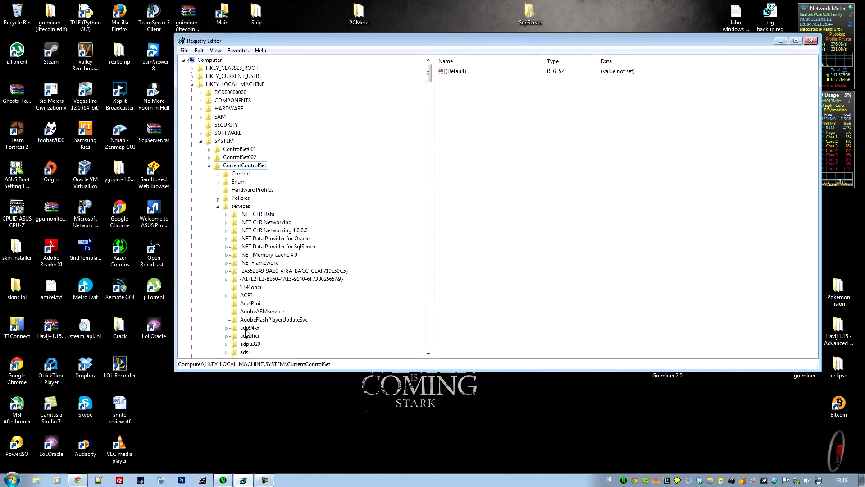
{"action": "left_click", "coordinate": [241, 206]}
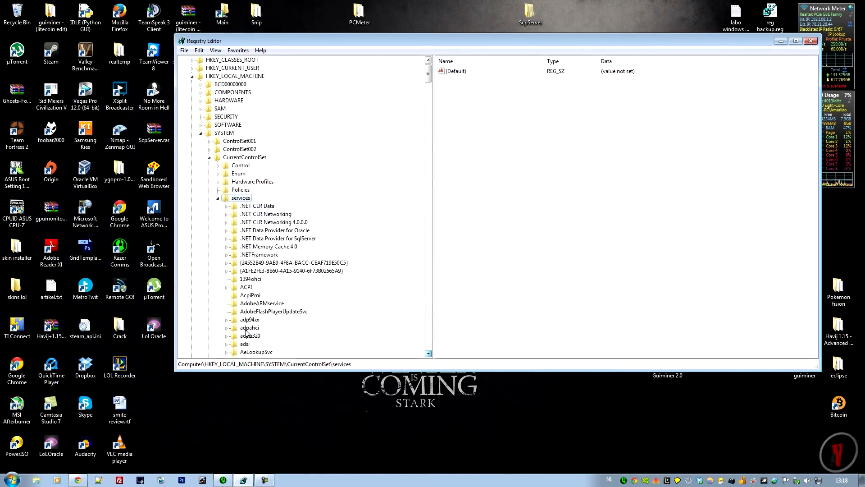
{"action": "scroll", "scroll_direction": "down", "scroll_amount": 3}
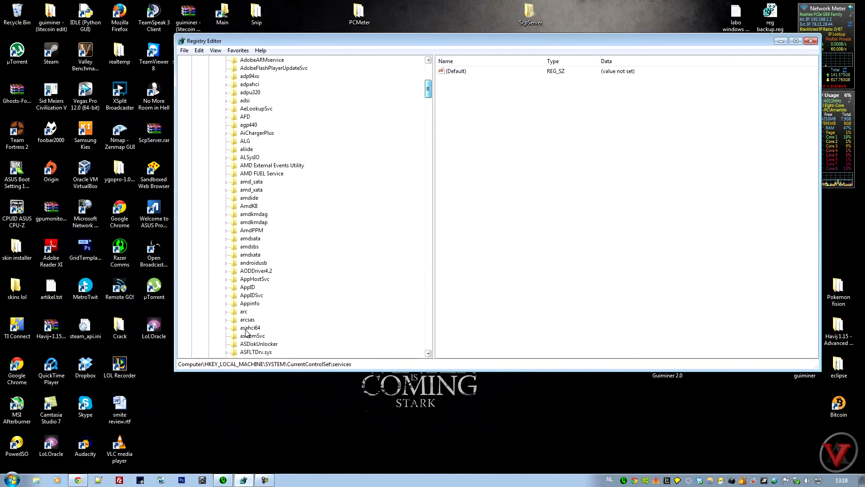
{"action": "scroll", "scroll_direction": "down", "scroll_amount": 3}
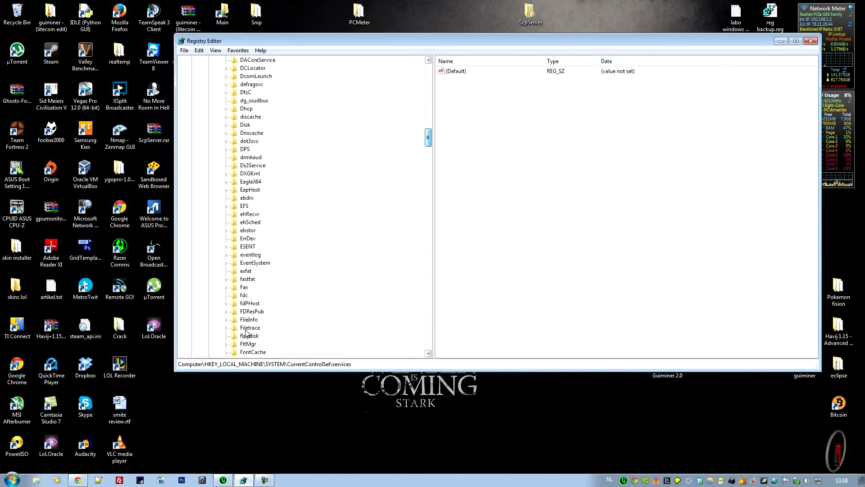
{"action": "scroll", "scroll_direction": "down", "scroll_amount": 3}
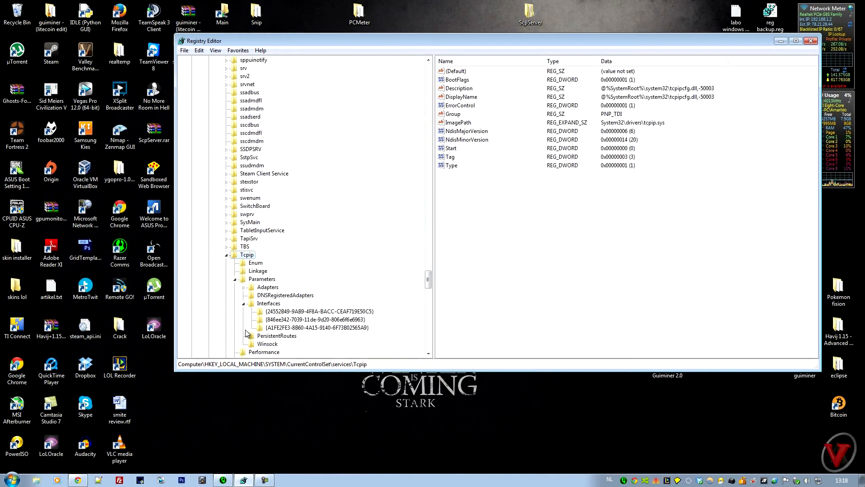
Expand Tcpip\Parameters\Interfaces and select the {A1FE2FE3-8B60-4A15-9140-6F73B02565A9} interface key.
{"action": "left_click", "coordinate": [262, 278]}
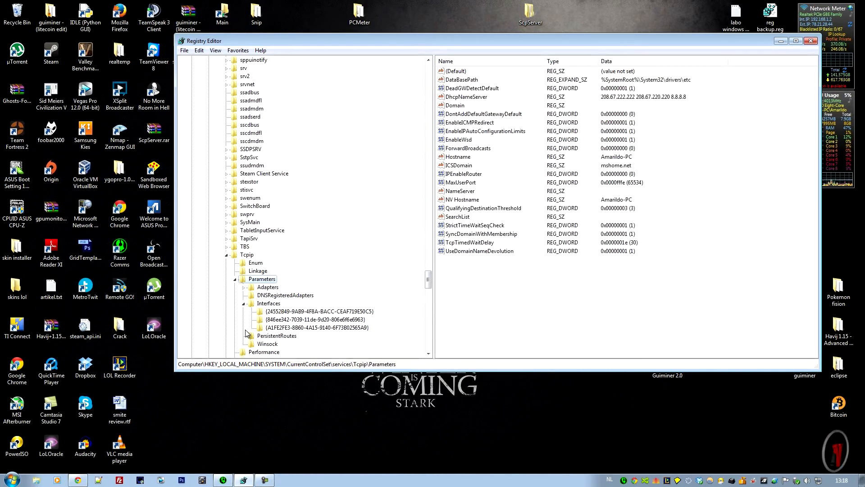
{"action": "left_click", "coordinate": [269, 303]}
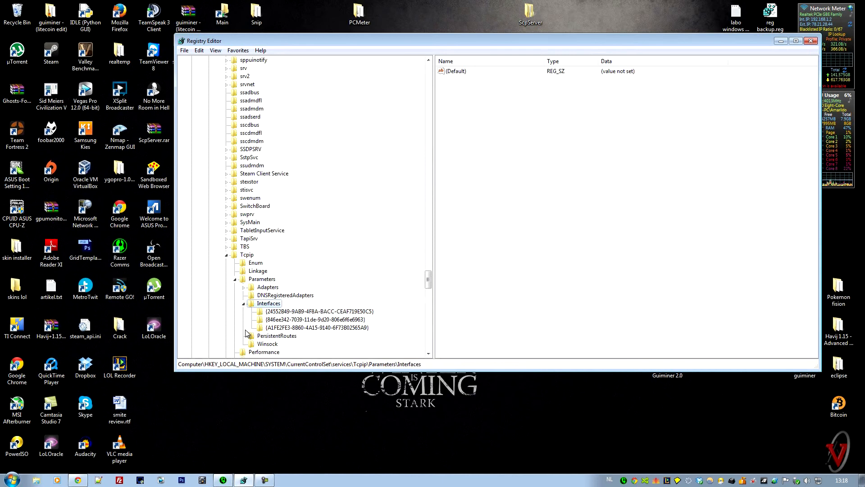
{"action": "left_click", "coordinate": [319, 310]}
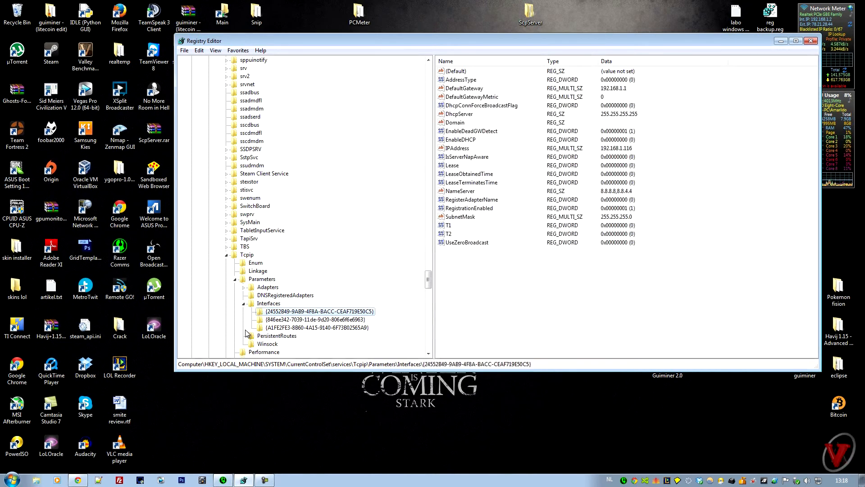
{"action": "left_click", "coordinate": [317, 327]}
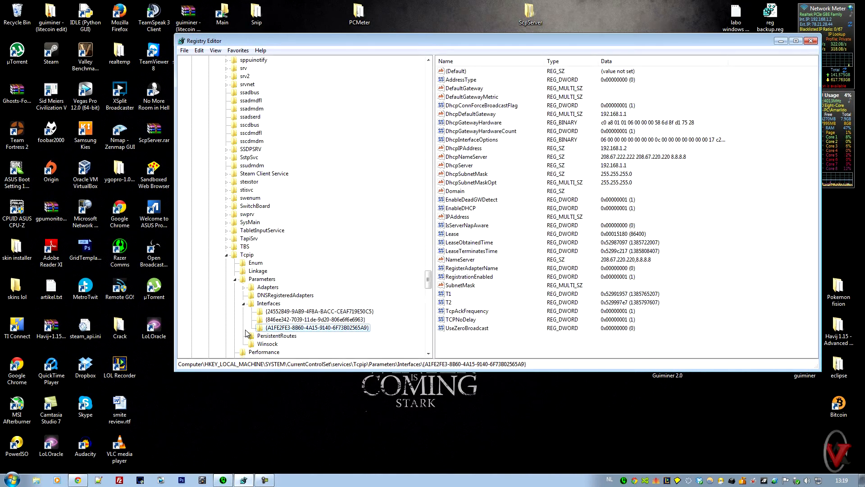
Export the HKEY_LOCAL_MACHINE branch to a backup .reg file via File > Export.
{"action": "left_click", "coordinate": [184, 50]}
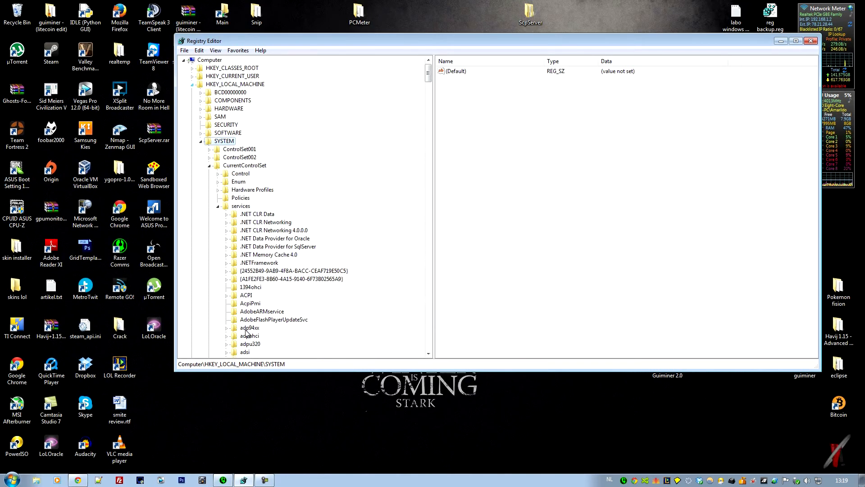
{"action": "left_click", "coordinate": [184, 51]}
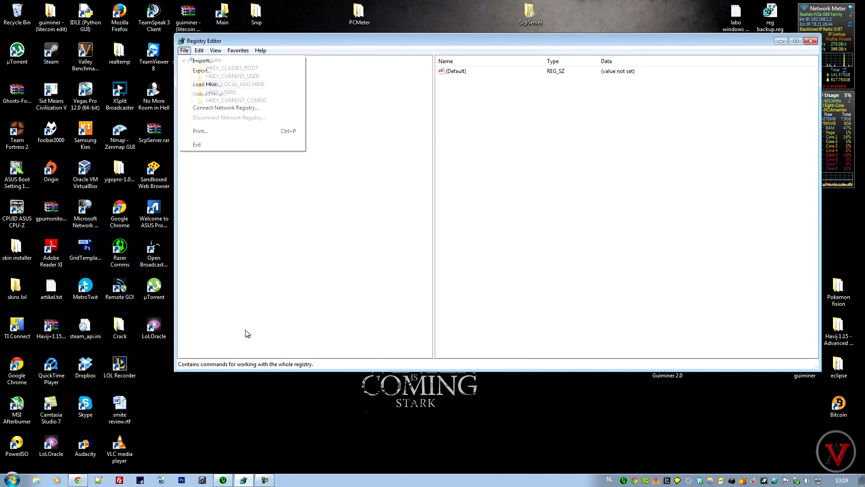
{"action": "left_click", "coordinate": [201, 71]}
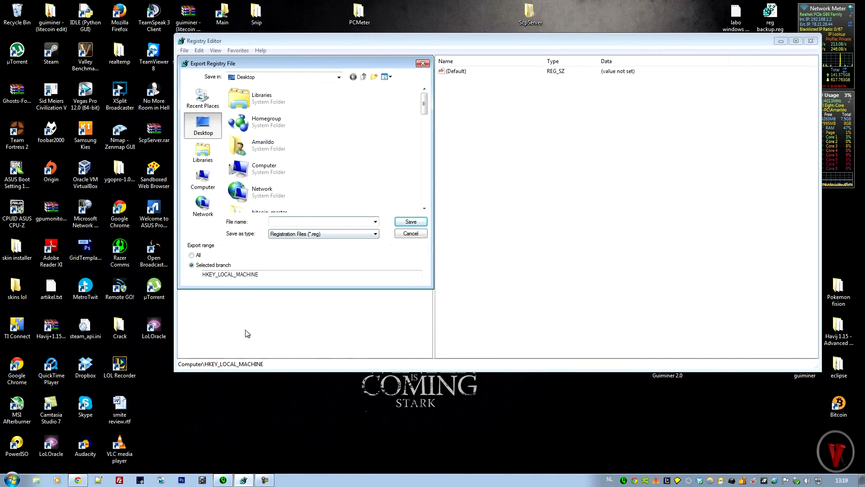
{"action": "left_click", "coordinate": [410, 233]}
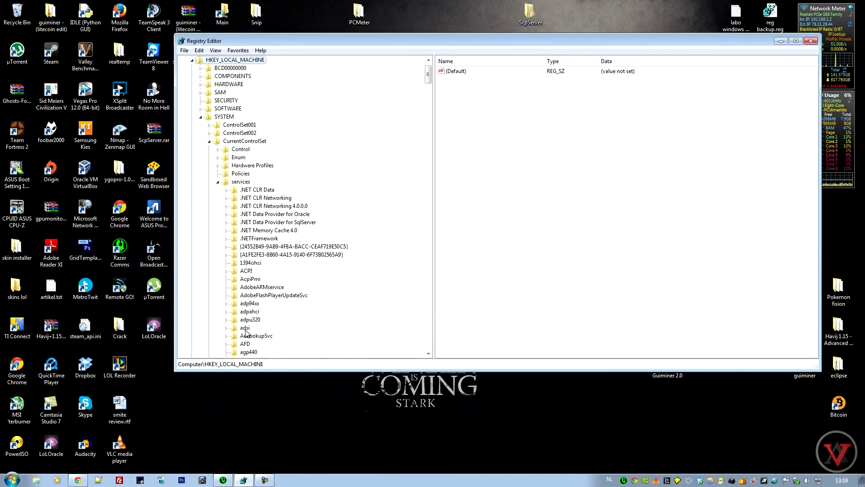
Create a new 32-bit DWORD value, New Value #1, in the interface key.
{"action": "scroll", "scroll_direction": "down", "scroll_amount": 3}
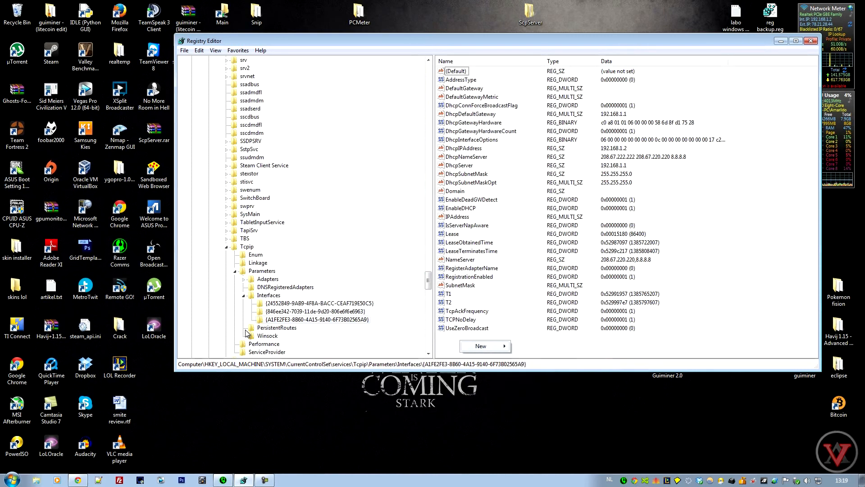
{"action": "left_click", "coordinate": [480, 346]}
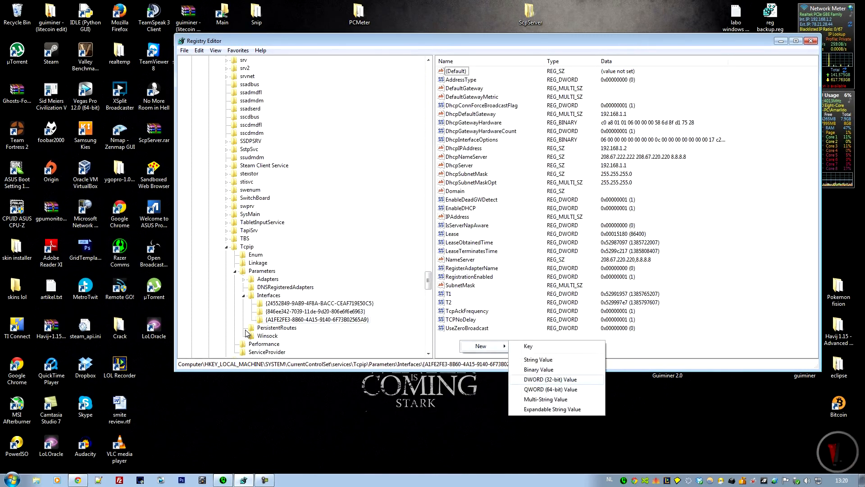
{"action": "left_click", "coordinate": [548, 379]}
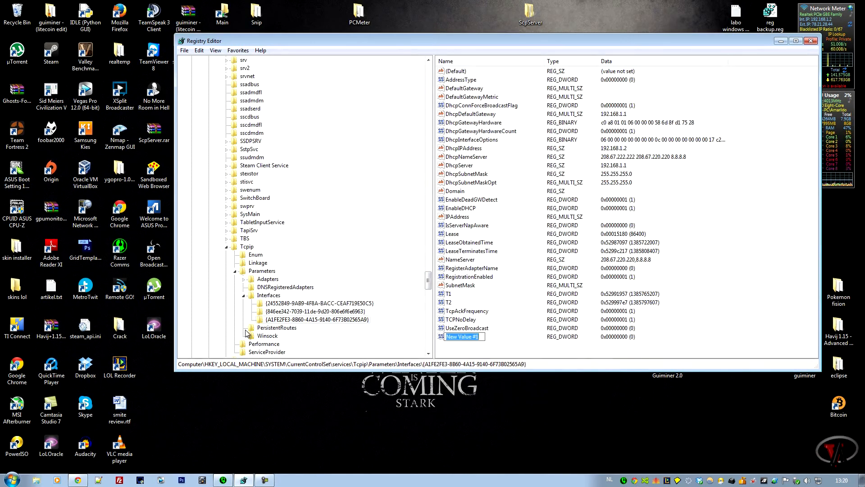
Select TcpAckFrequency and bring up the New entry submenu again.
{"action": "left_click", "coordinate": [467, 310]}
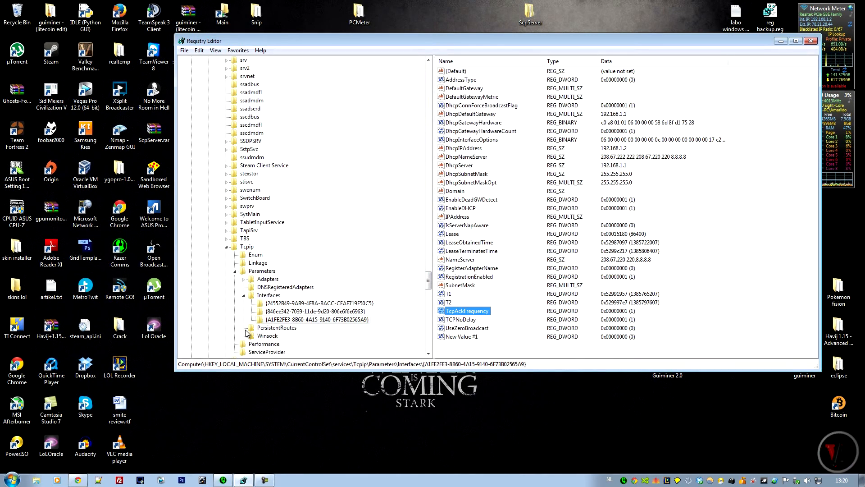
{"action": "left_click", "coordinate": [460, 337]}
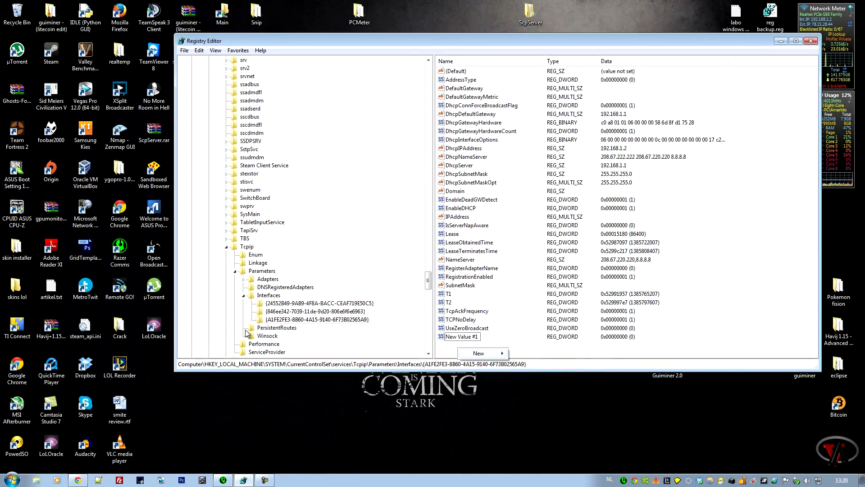
{"action": "left_click", "coordinate": [478, 353]}
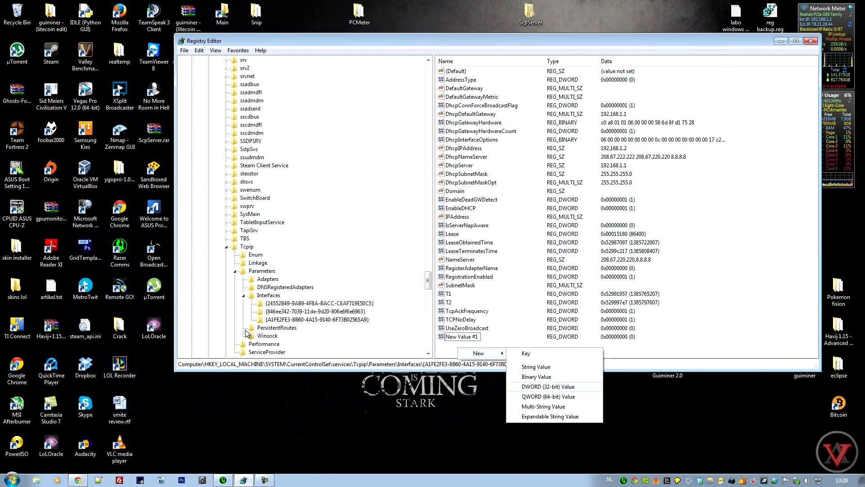
Add DWORD New Value #2, and confirm TcpAckFrequency and TCPNoDelay both hold 1.
{"action": "left_click", "coordinate": [548, 386]}
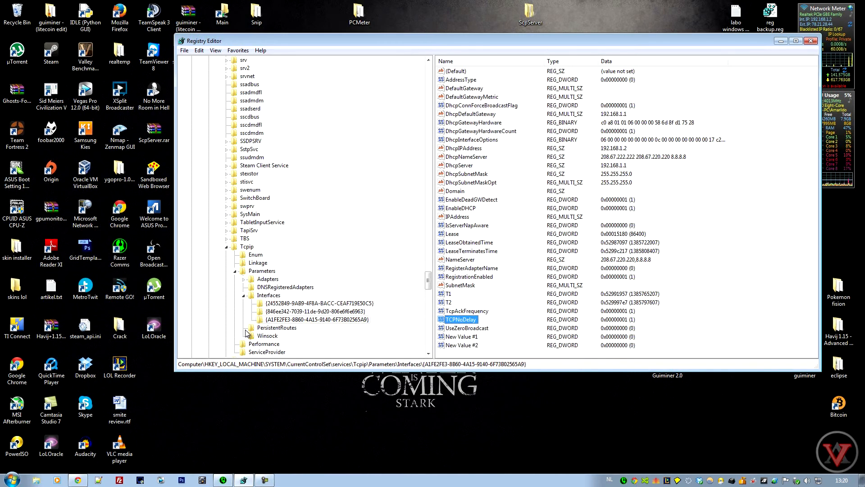
{"action": "double_click", "coordinate": [467, 310]}
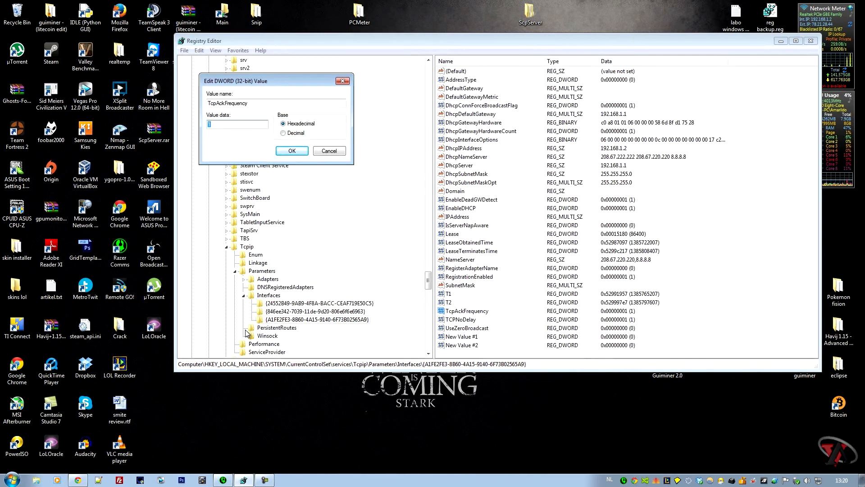
{"action": "left_click", "coordinate": [292, 150]}
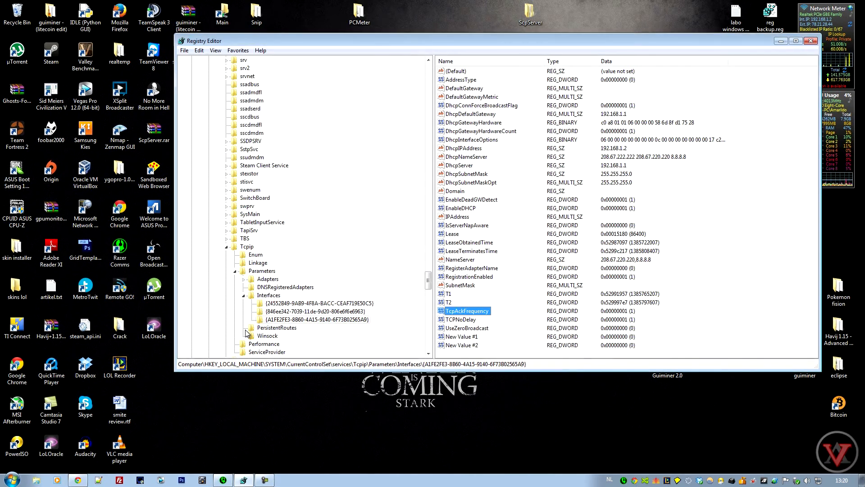
{"action": "double_click", "coordinate": [465, 319]}
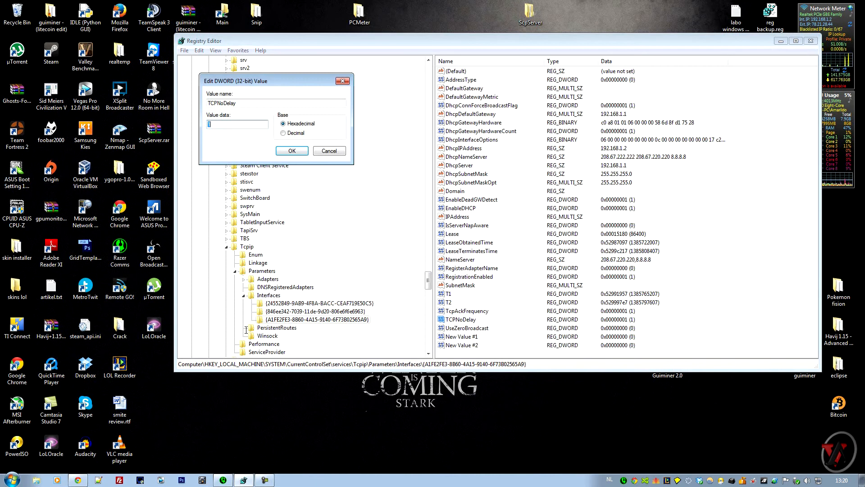
{"action": "left_click", "coordinate": [292, 151]}
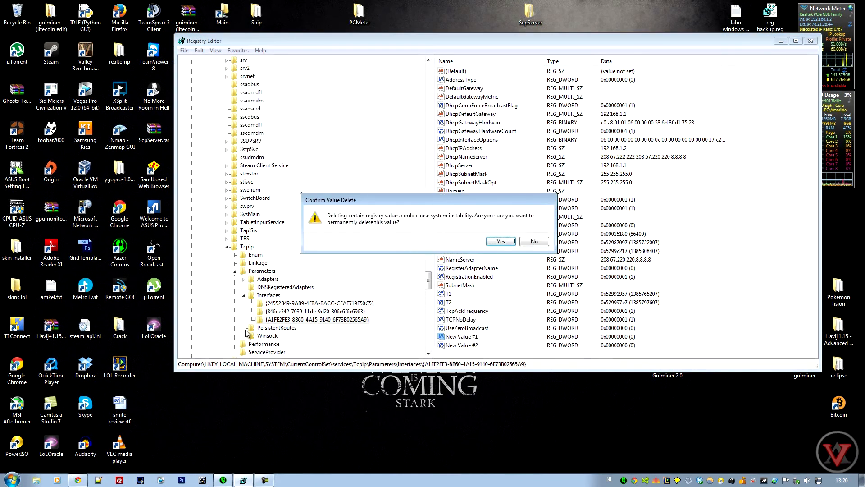
Confirm permanent deletion of New Value #1 and New Value #2.
{"action": "left_click", "coordinate": [499, 241]}
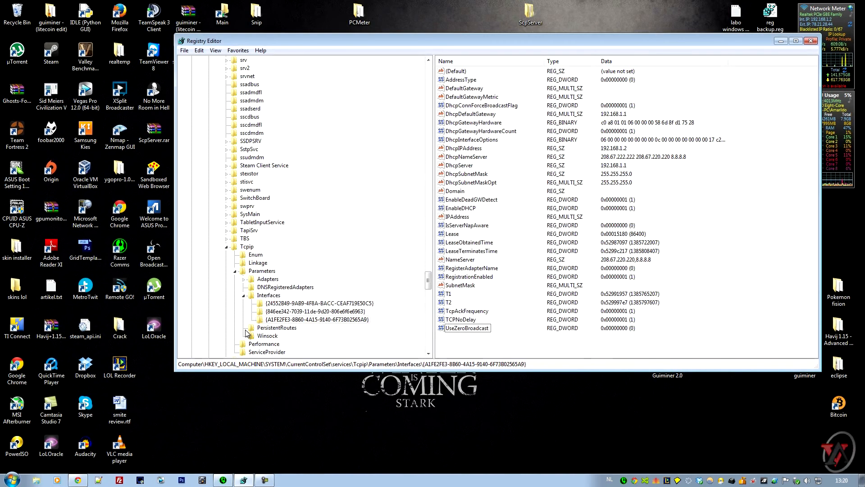